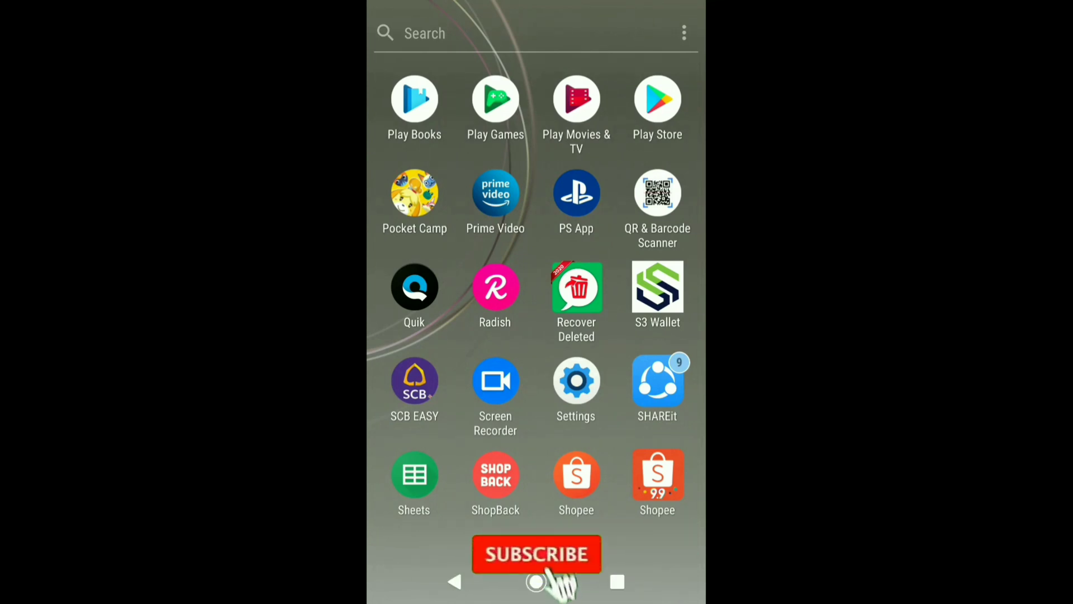
Open the app drawer and scroll to the page showing the VN app.
click(536, 554)
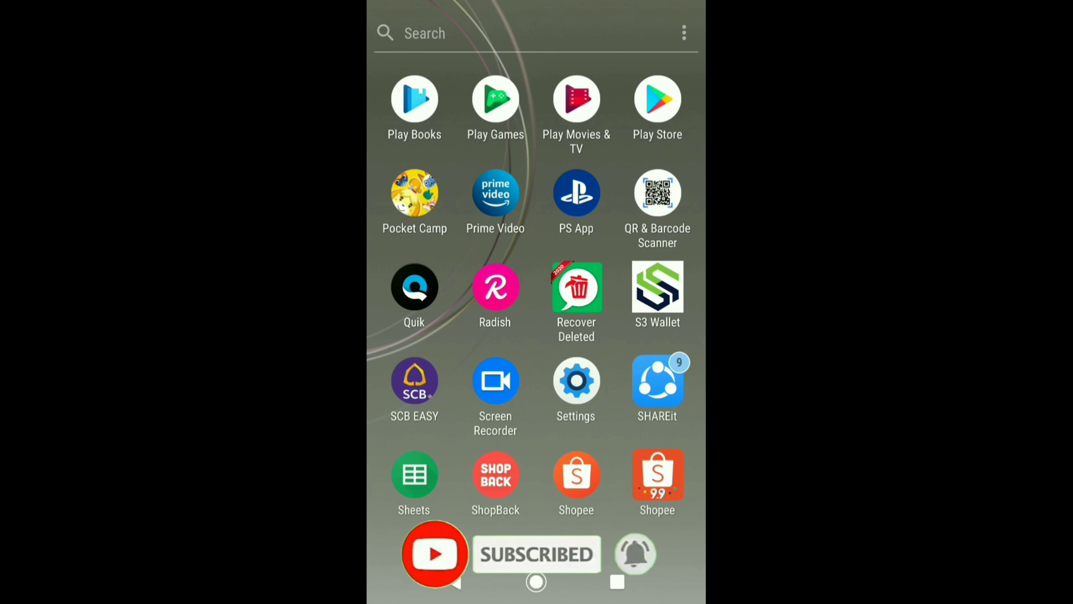
scroll(down, 3)
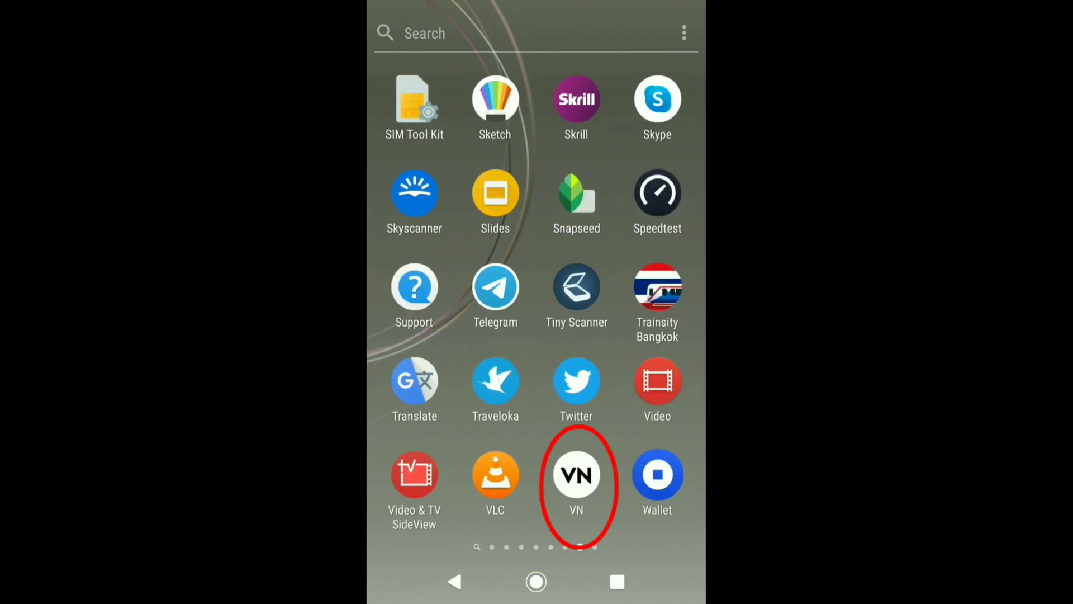
Launch VN and start a new project.
click(576, 475)
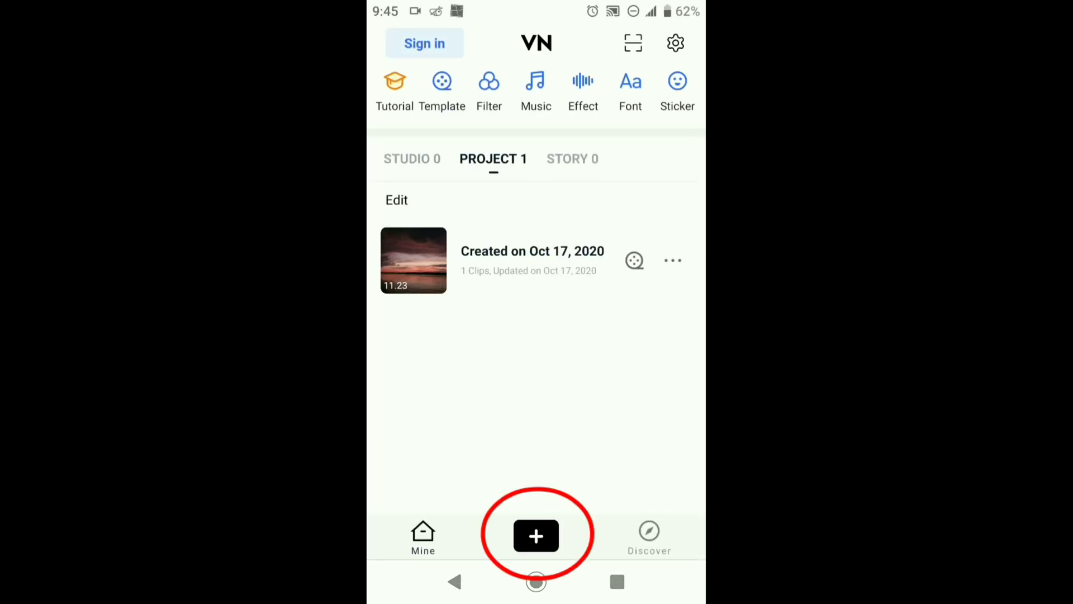
click(536, 536)
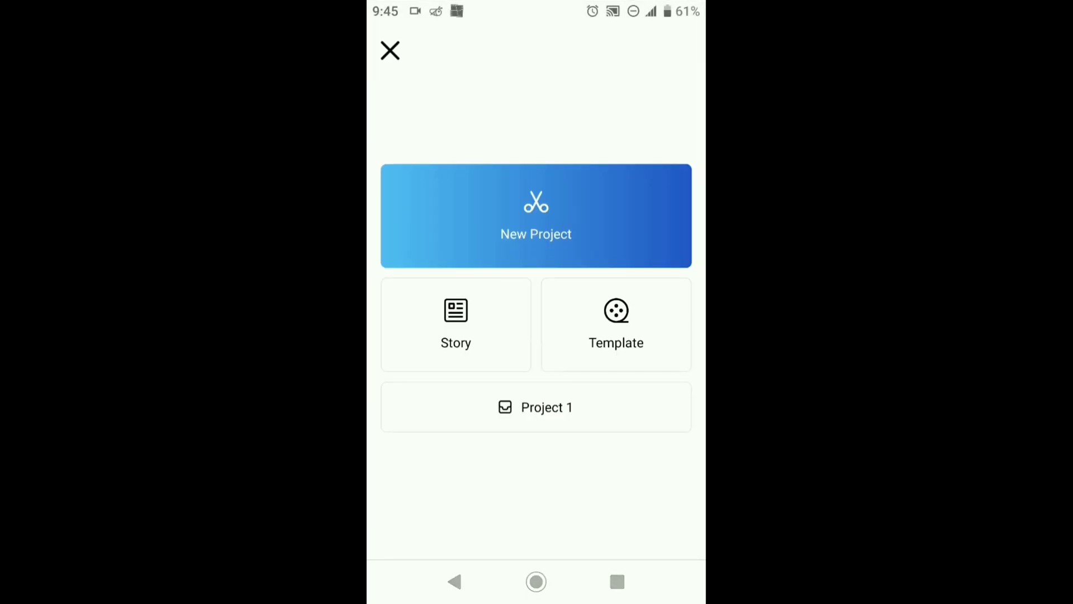
click(536, 216)
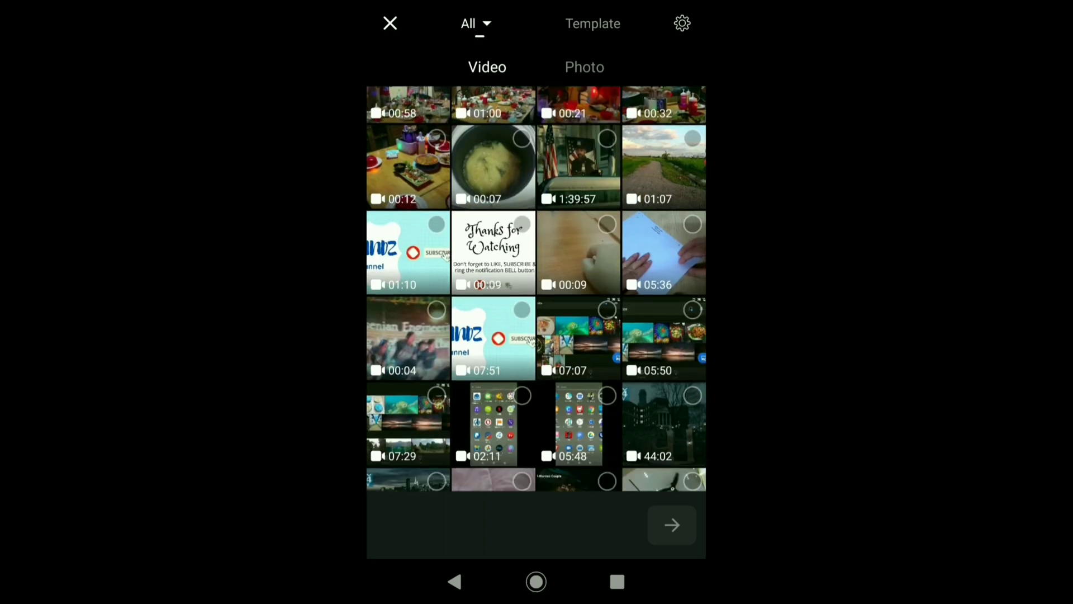
Pick the 00:11 sunset clip from the Video gallery.
scroll(down, 3)
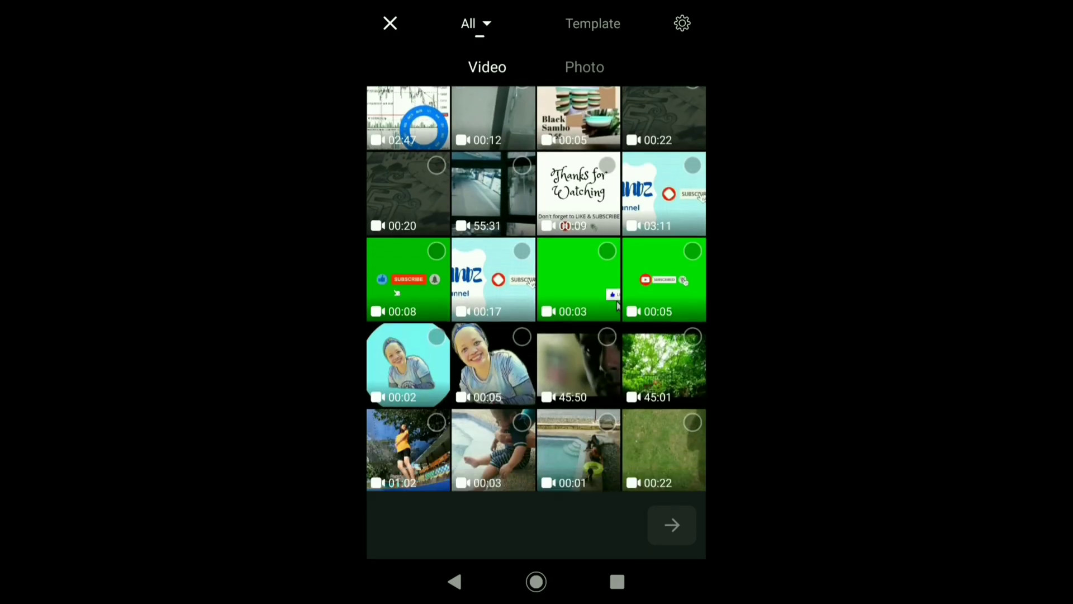
scroll(down, 3)
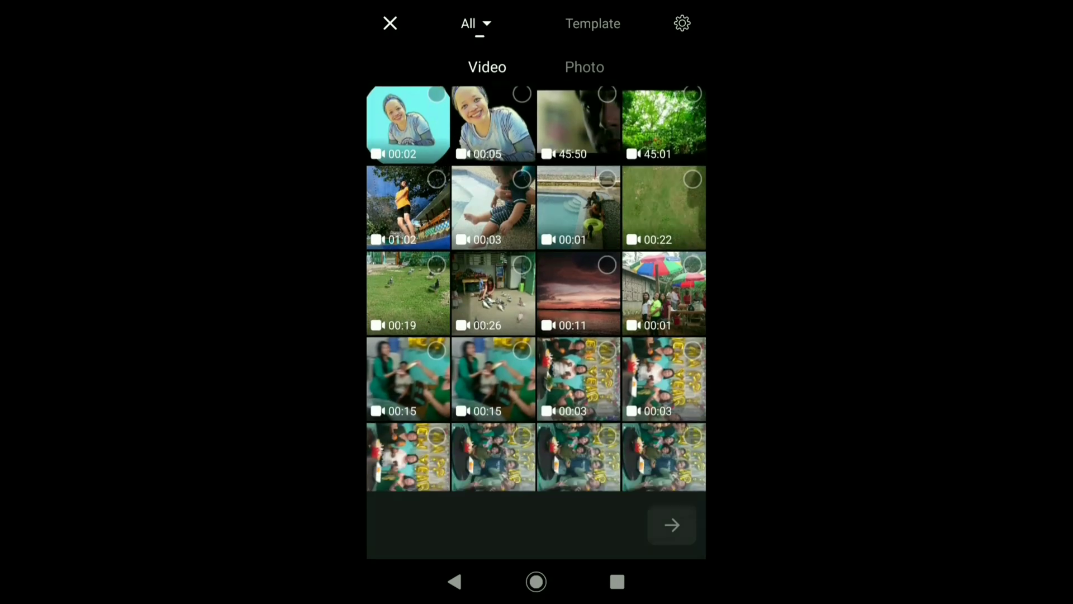
click(579, 293)
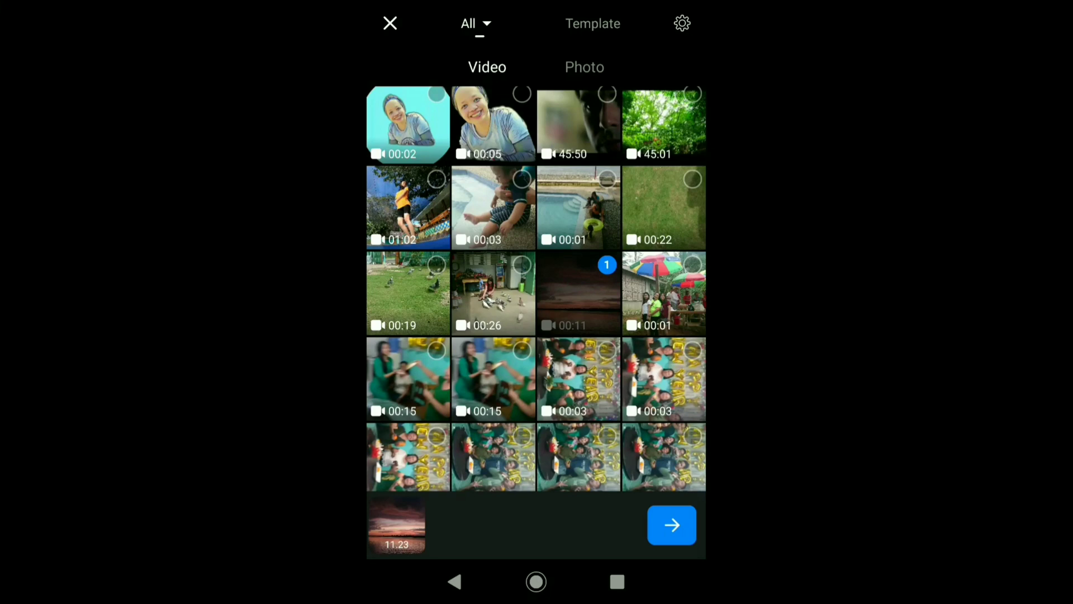
Add the sunset clip, set its volume to 0, and switch the frame to 16:9.
click(672, 525)
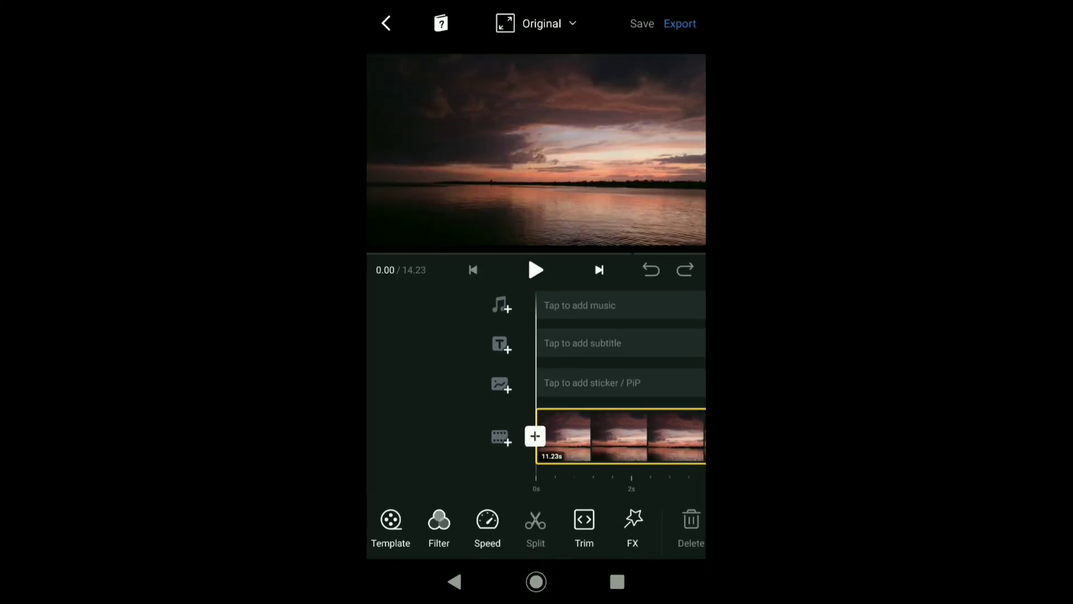
click(619, 436)
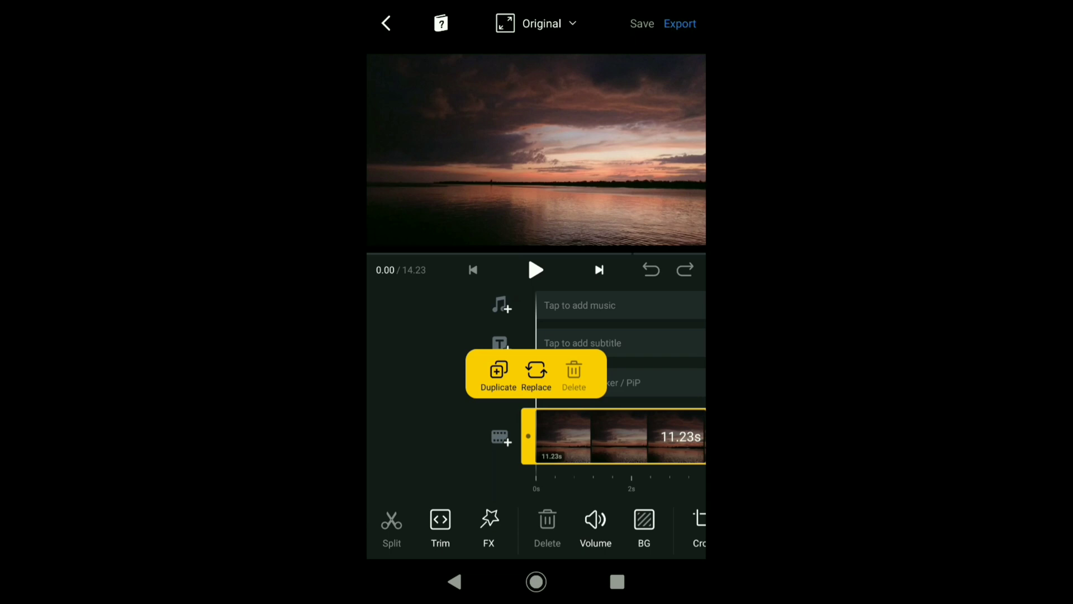
click(594, 527)
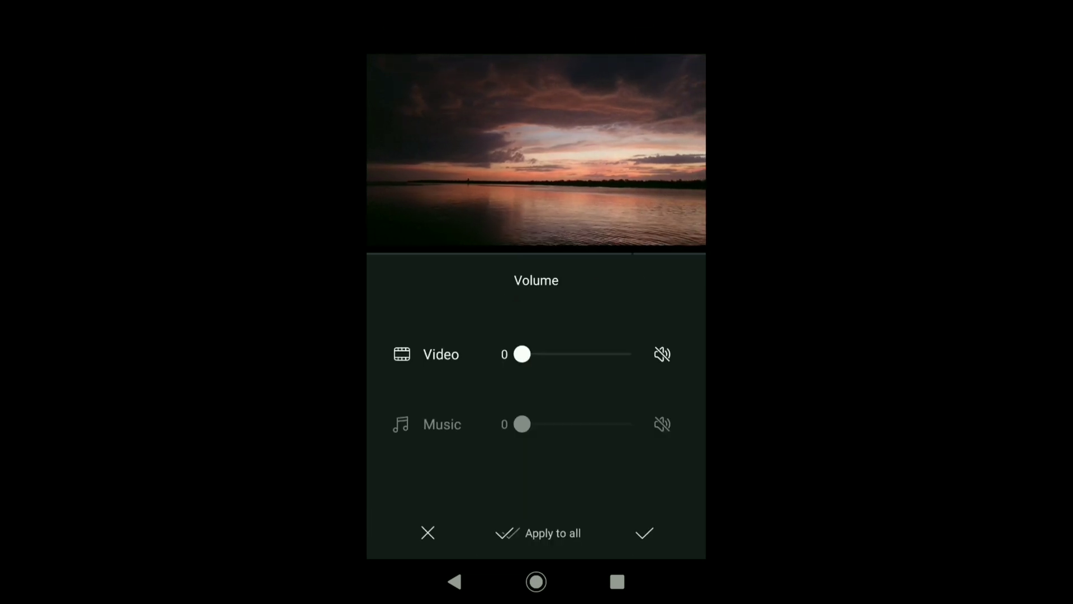
click(644, 533)
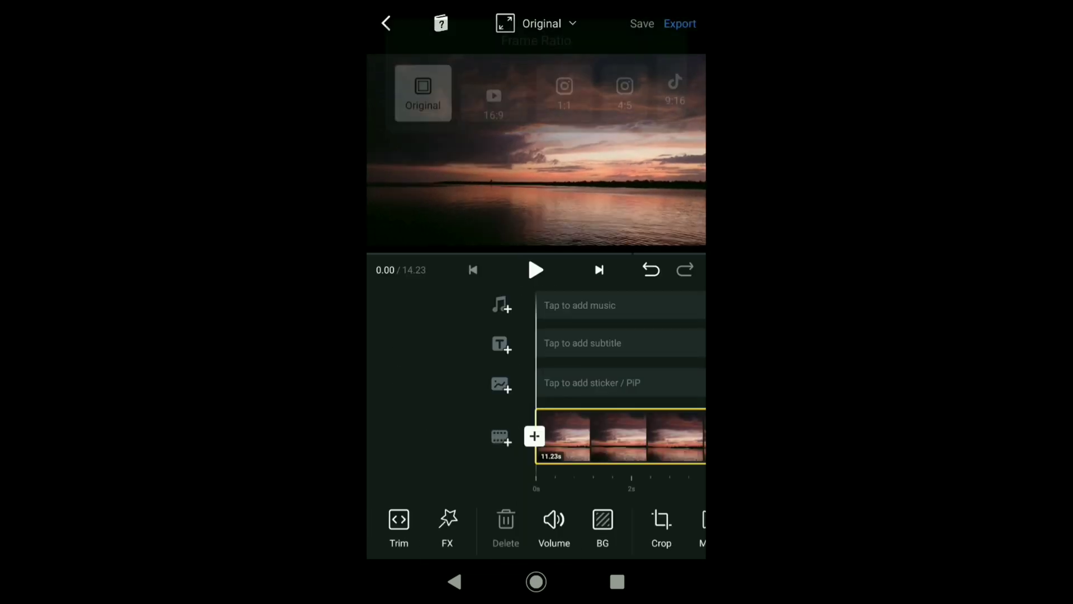
click(494, 118)
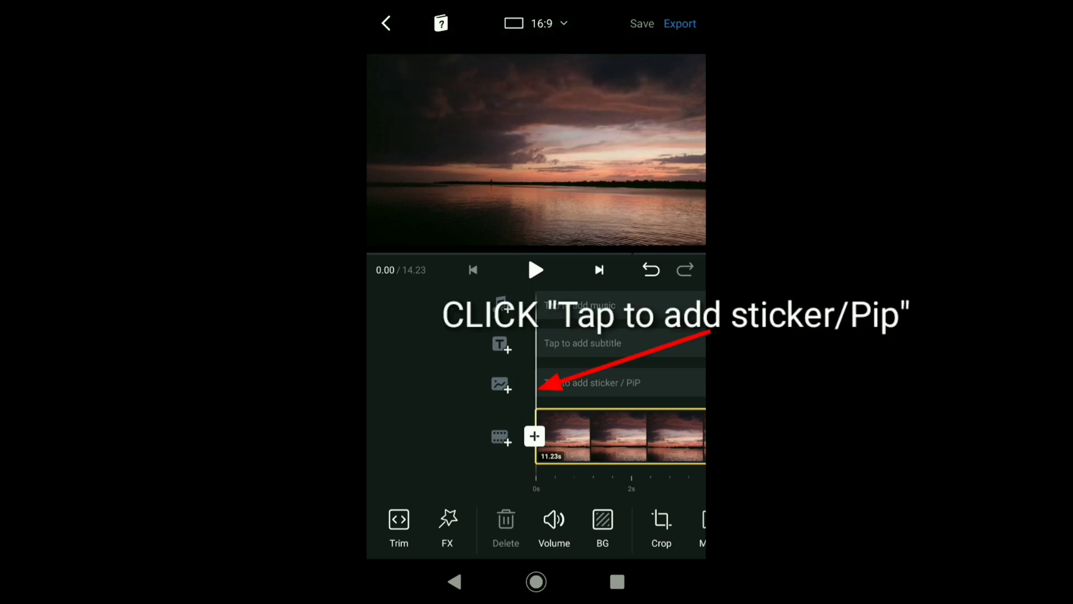
Add a Video / Photo PiP layer and browse for the green-screen subscribe clip.
click(592, 382)
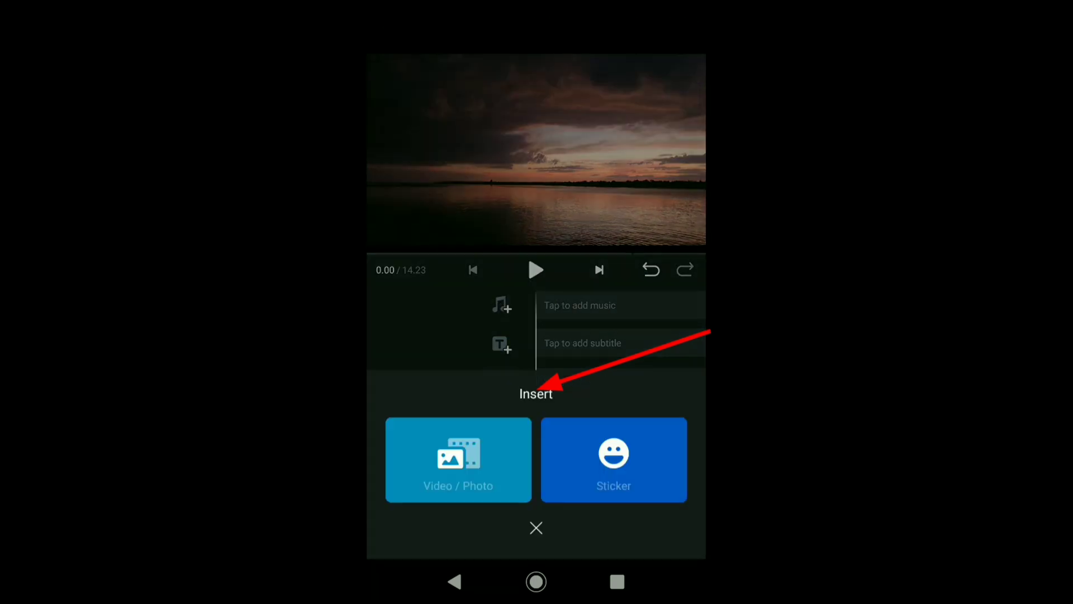
click(457, 460)
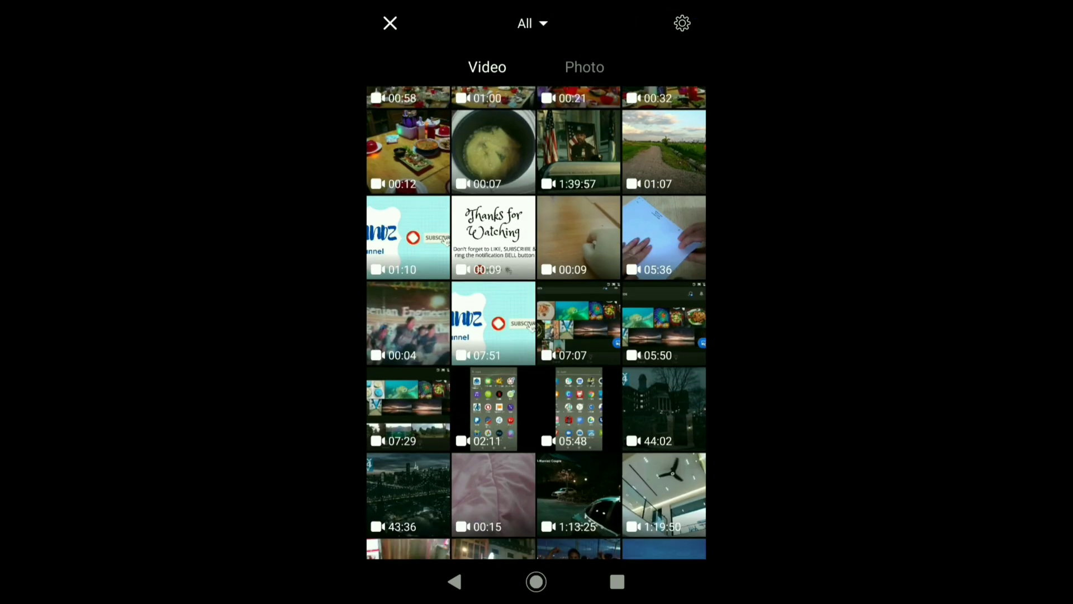
scroll(down, 3)
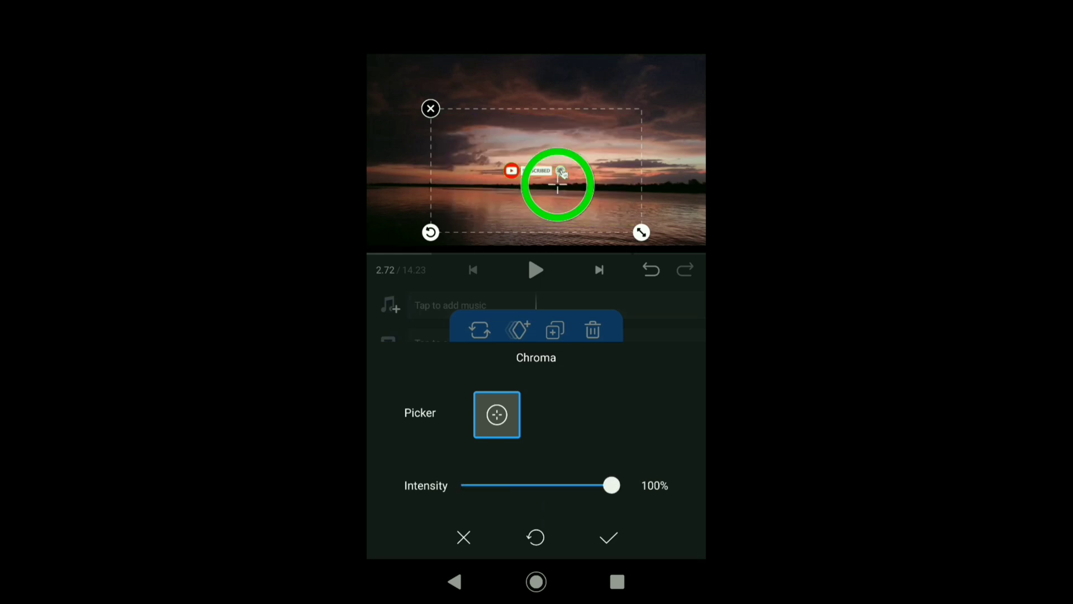
Confirm the chroma key removal, then play, pause, and replay the preview.
click(463, 537)
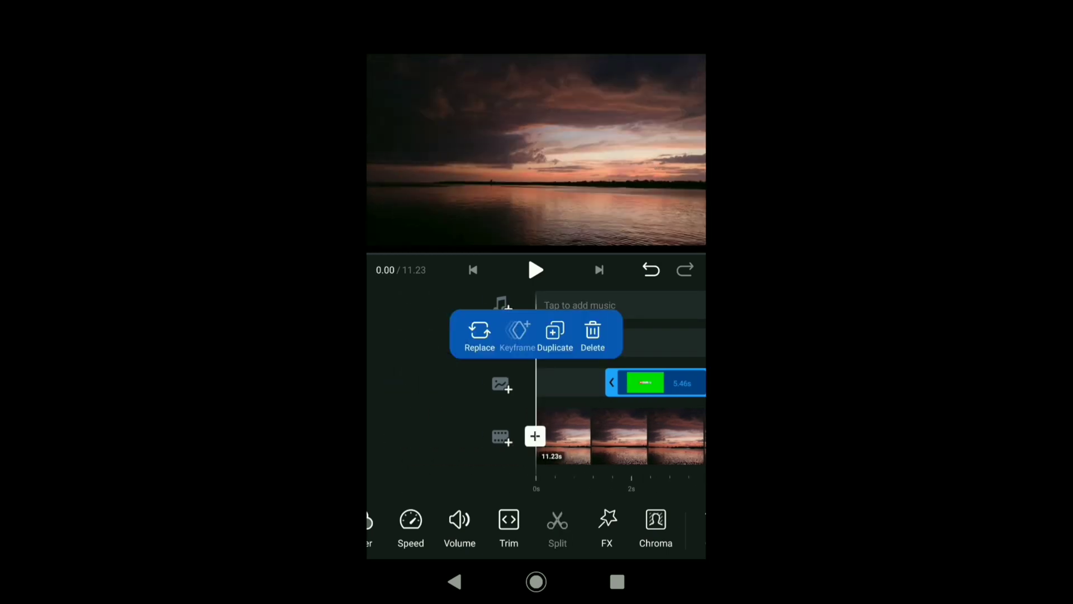
click(536, 269)
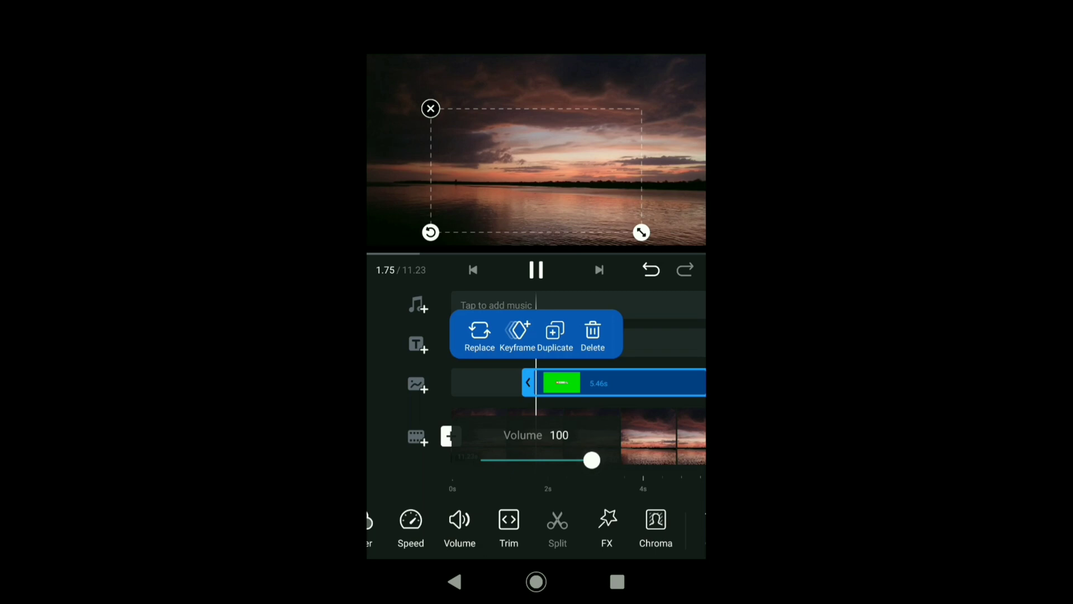
click(536, 269)
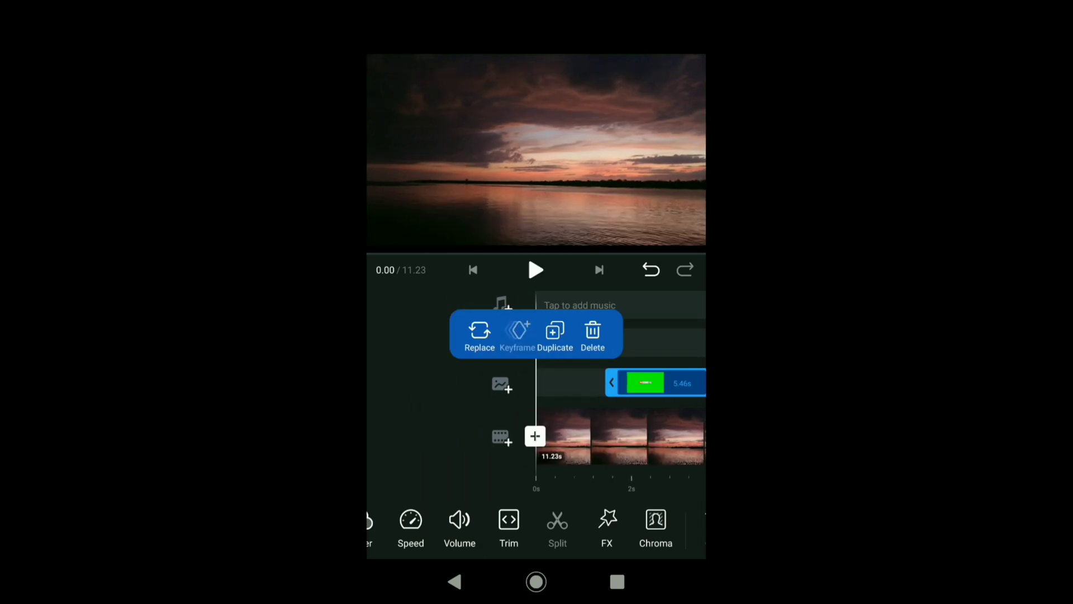
click(537, 269)
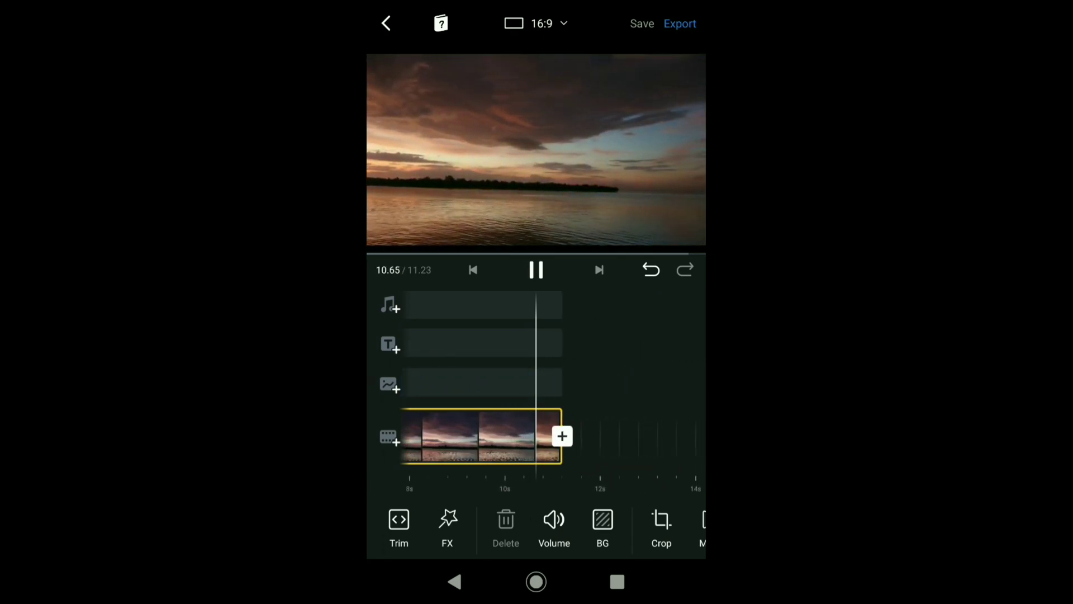
Export the sunset video, finish the Publish page, and return to the app drawer.
click(680, 24)
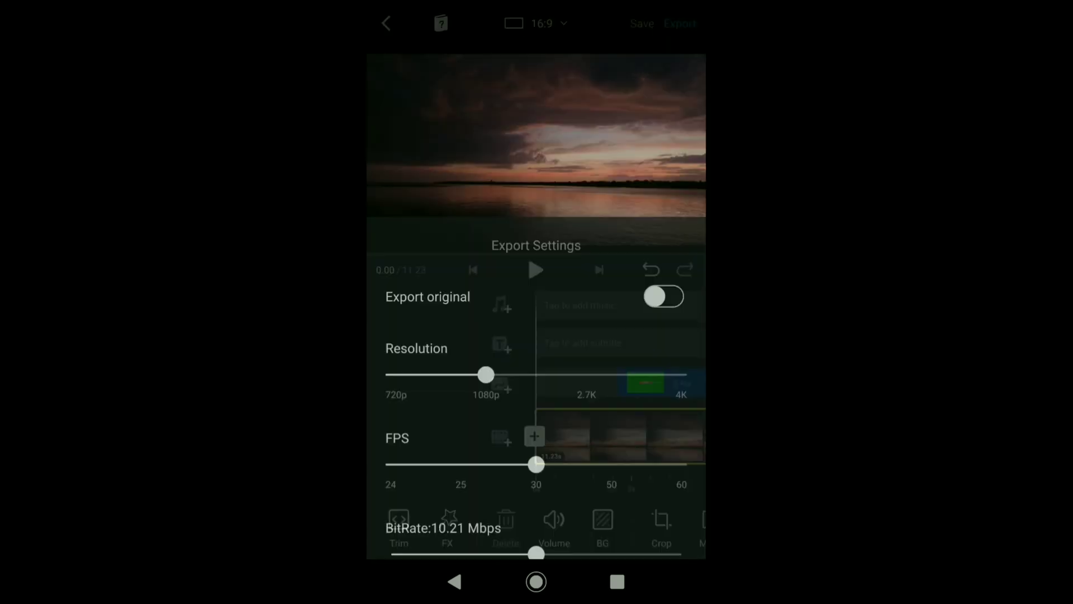
click(679, 24)
text(v)
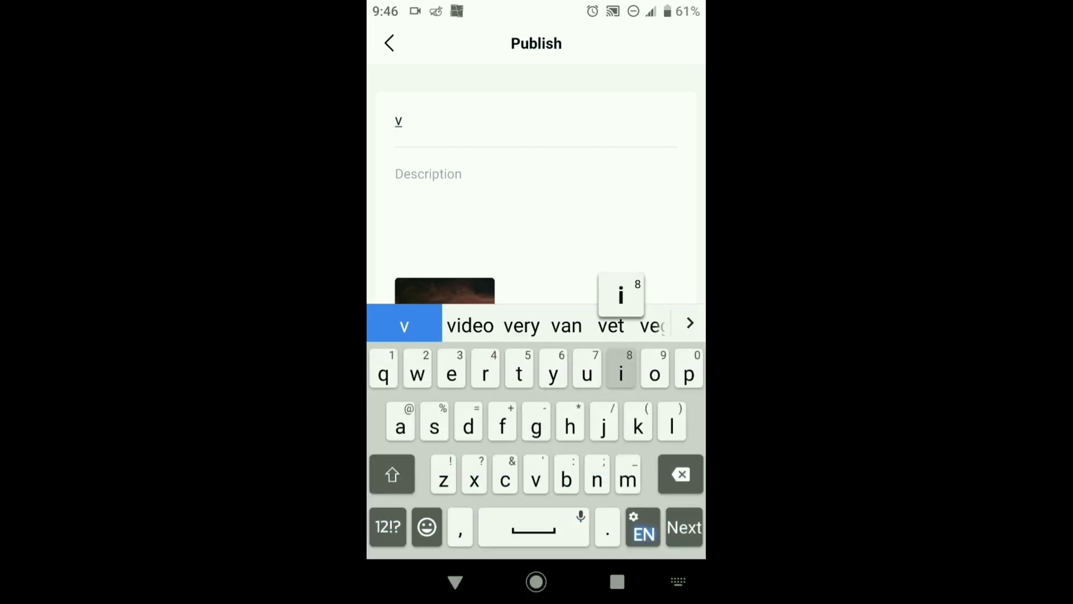
click(471, 326)
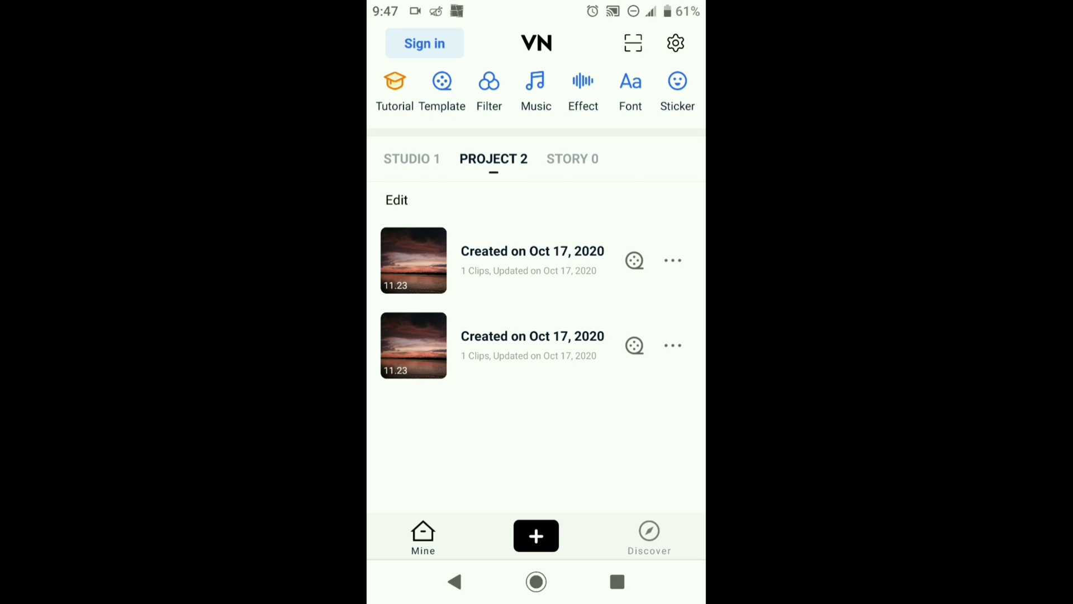
click(536, 582)
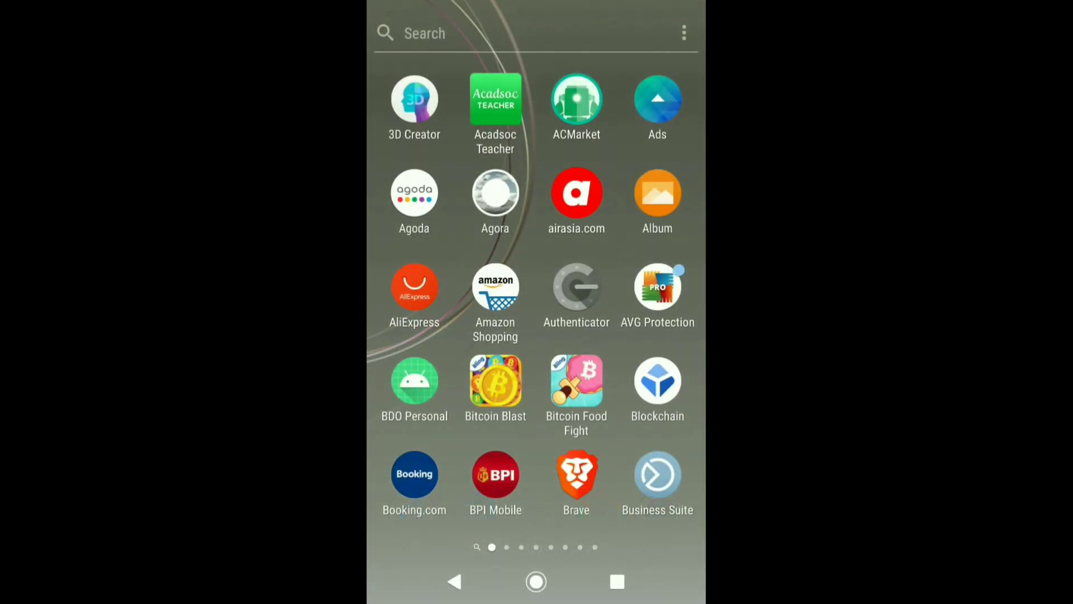